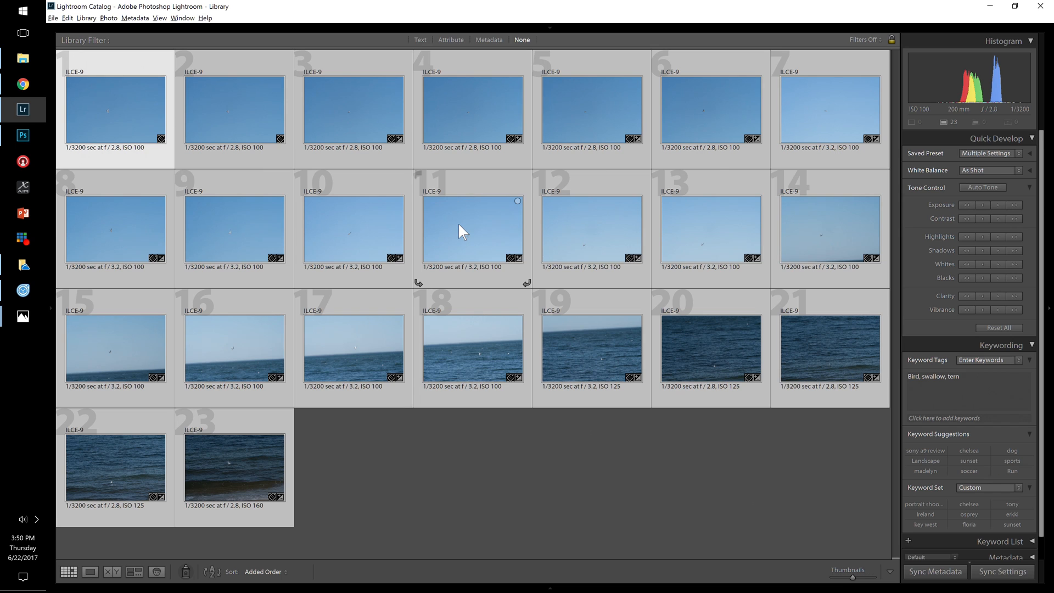
Open the selected tern burst photos as layers in Photoshop from Lightroom.
{"action": "right_click", "coordinate": [462, 231]}
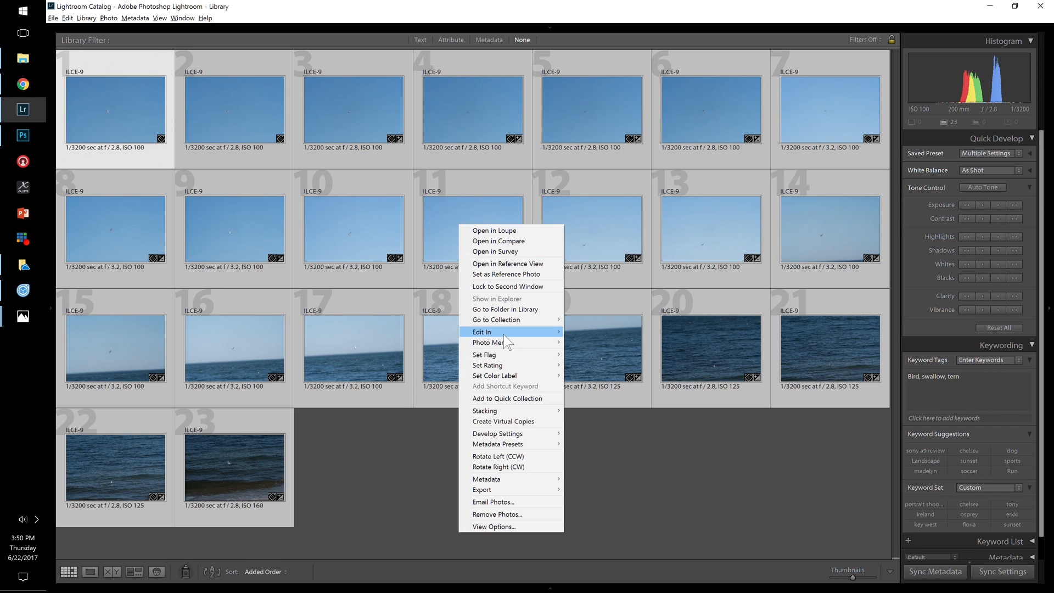
{"action": "mouse_move", "coordinate": [490, 332]}
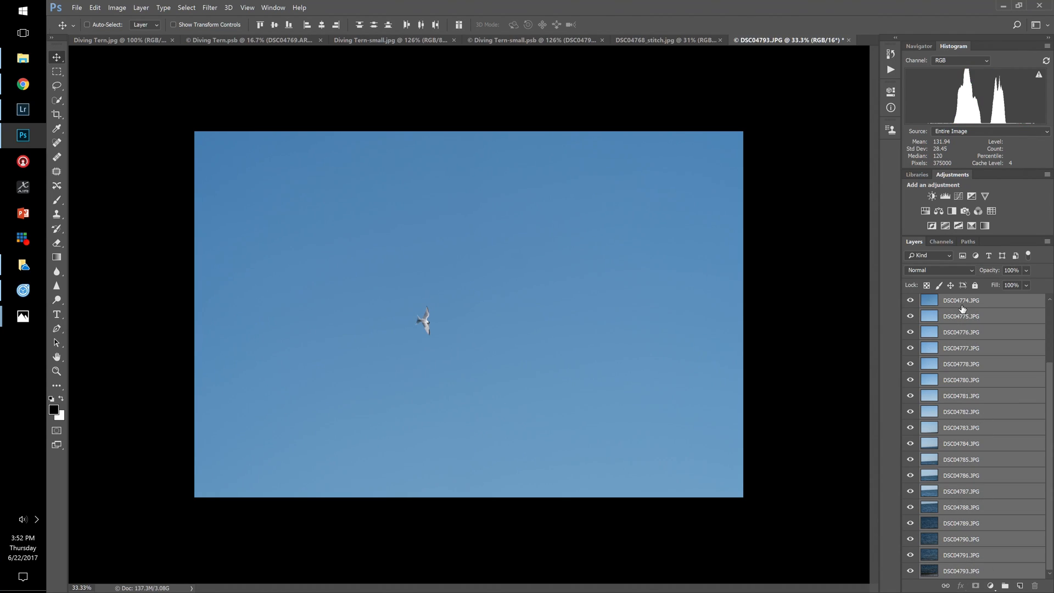
Copy all burst frame layers into the DSC04768_stitch document, accepting the bit-depth warning.
{"action": "left_click", "coordinate": [671, 39]}
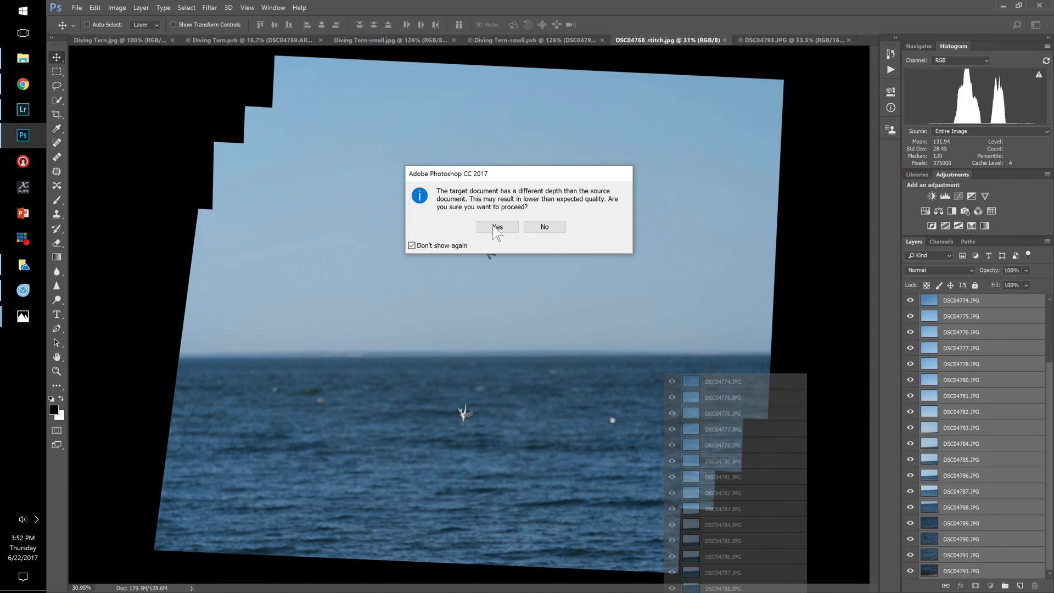
{"action": "left_click", "coordinate": [496, 227]}
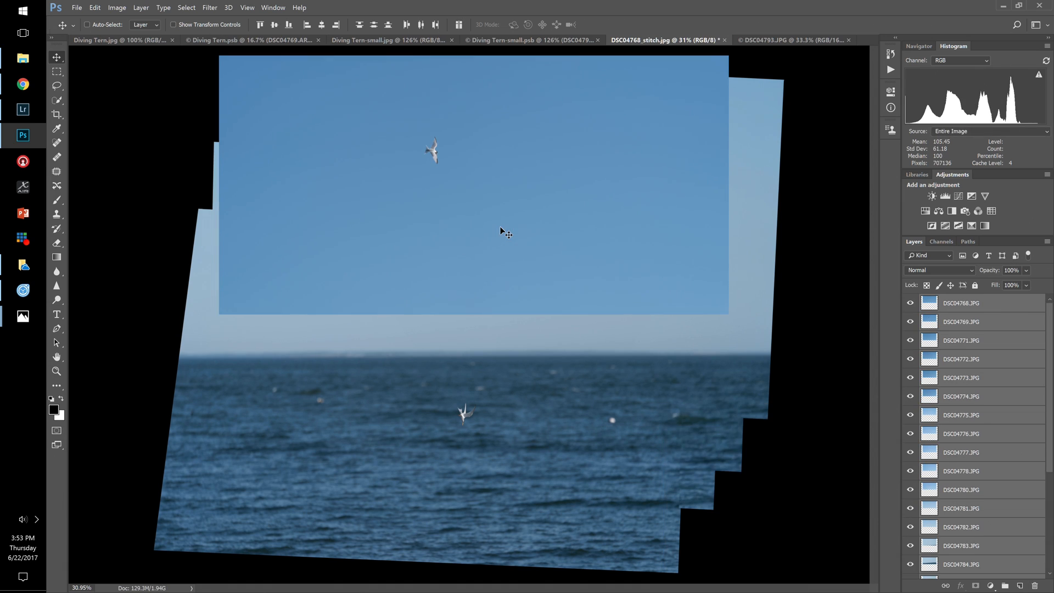
{"action": "mouse_move", "coordinate": [990, 464]}
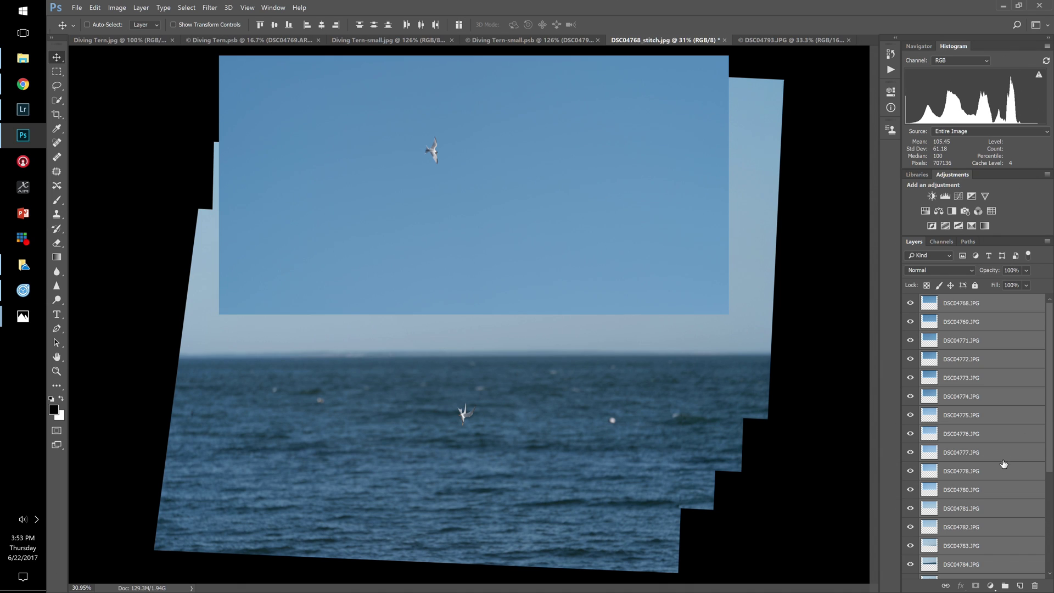
{"action": "scroll", "scroll_direction": "down", "scroll_amount": 3}
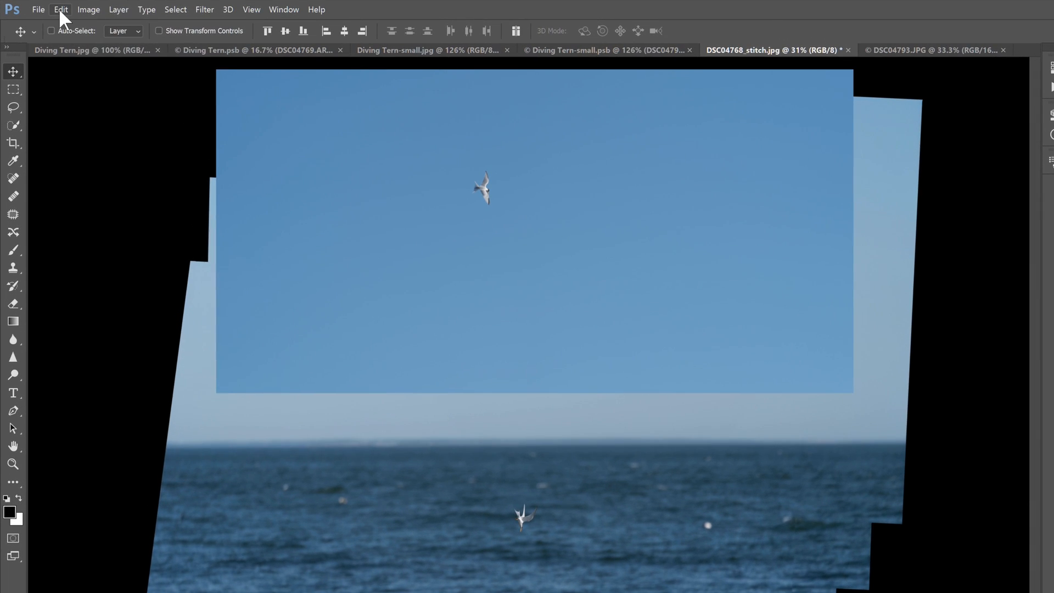
Run Auto-Align Layers on the frame layers with Auto projection.
{"action": "left_click", "coordinate": [58, 9]}
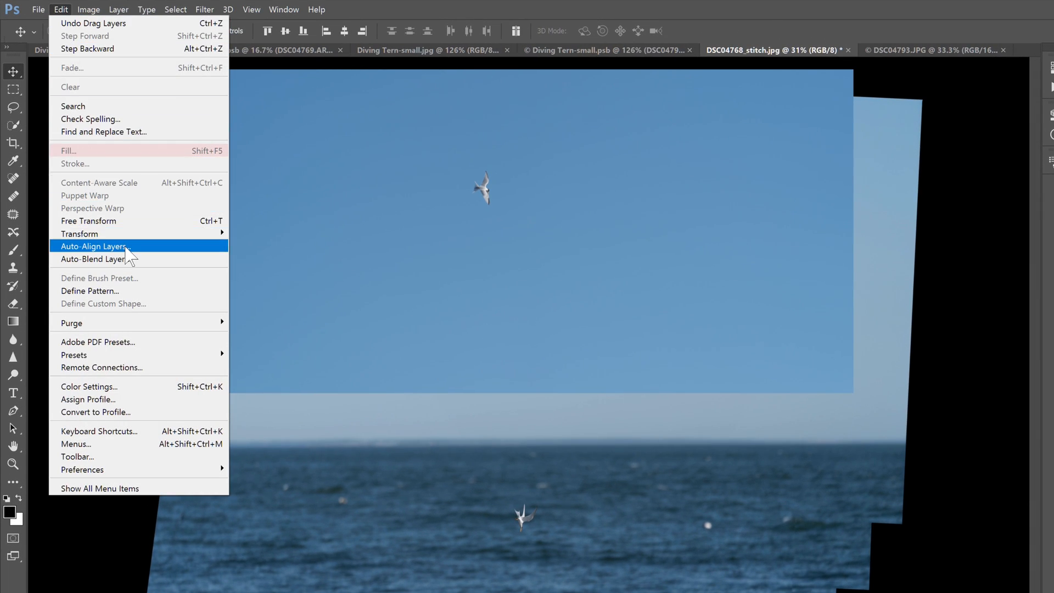
{"action": "left_click", "coordinate": [93, 245]}
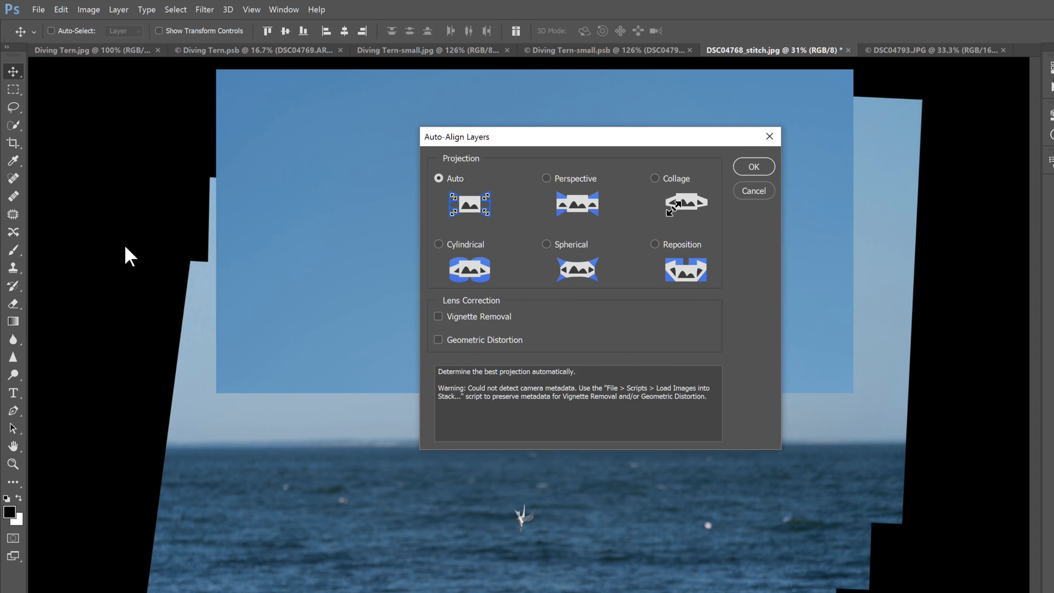
{"action": "mouse_move", "coordinate": [751, 167]}
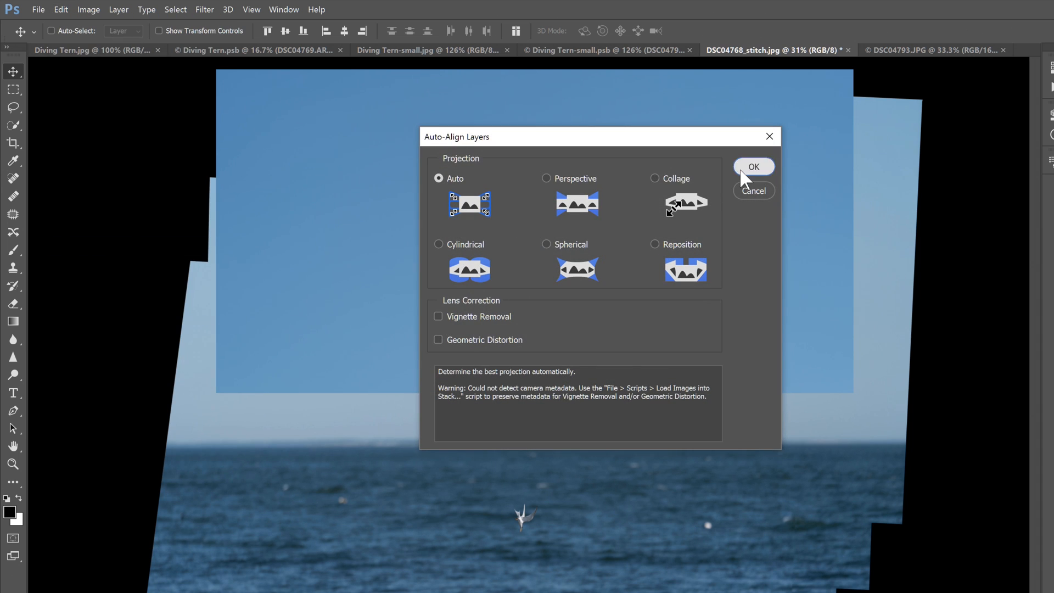
{"action": "left_click", "coordinate": [753, 166]}
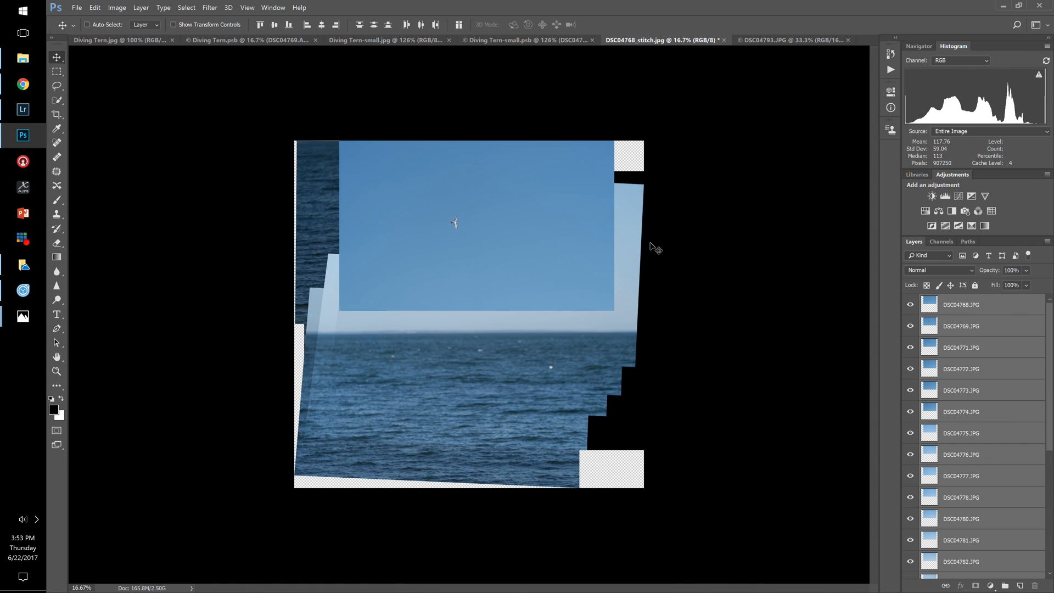
{"action": "mouse_move", "coordinate": [813, 319]}
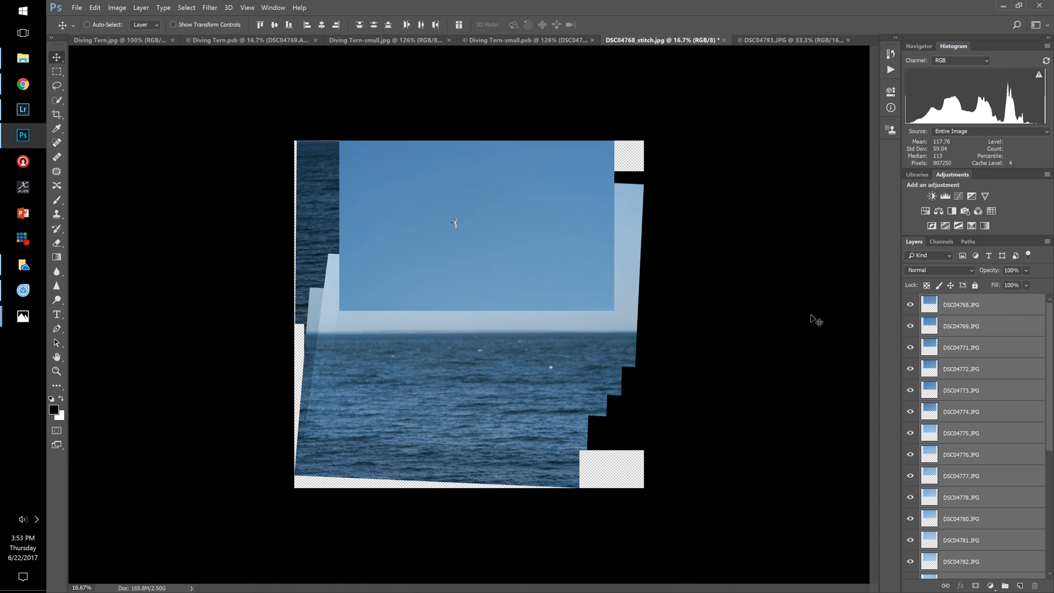
Scroll the Layers panel and select the DSC04791 frame layer.
{"action": "scroll", "scroll_direction": "down", "scroll_amount": 3}
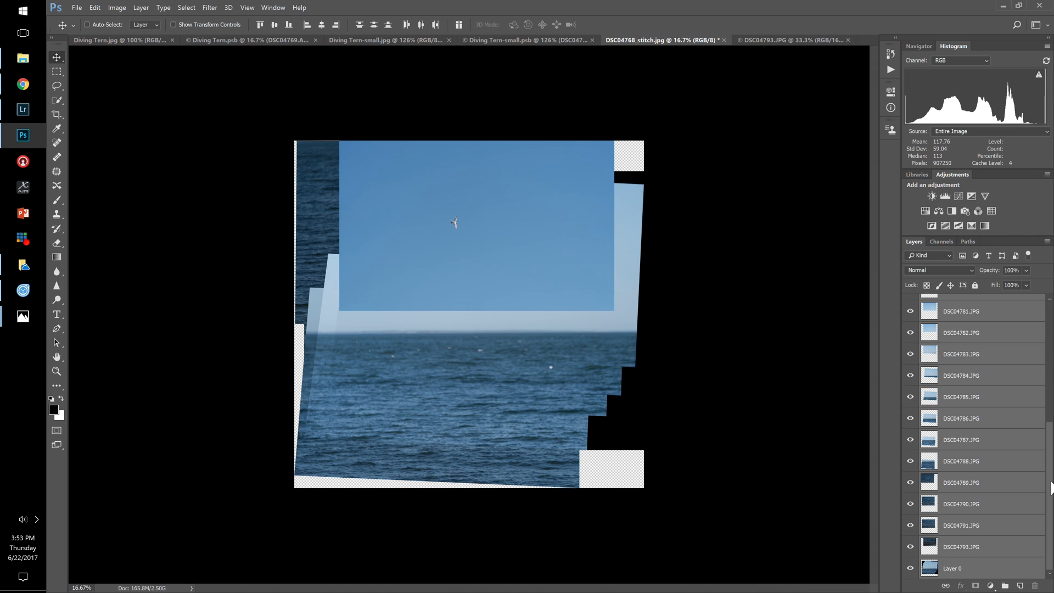
{"action": "left_click", "coordinate": [977, 525]}
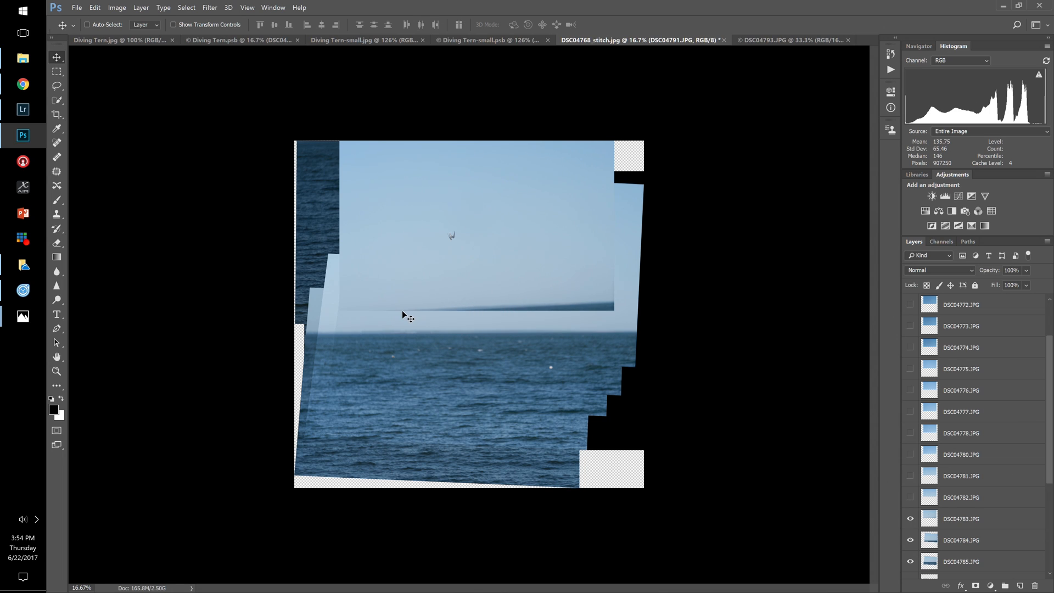
Move frame DSC04783 down and rotate it about 1.5° to match the horizon.
{"action": "left_click_drag", "start_coordinate": [407, 317], "coordinate": [494, 303]}
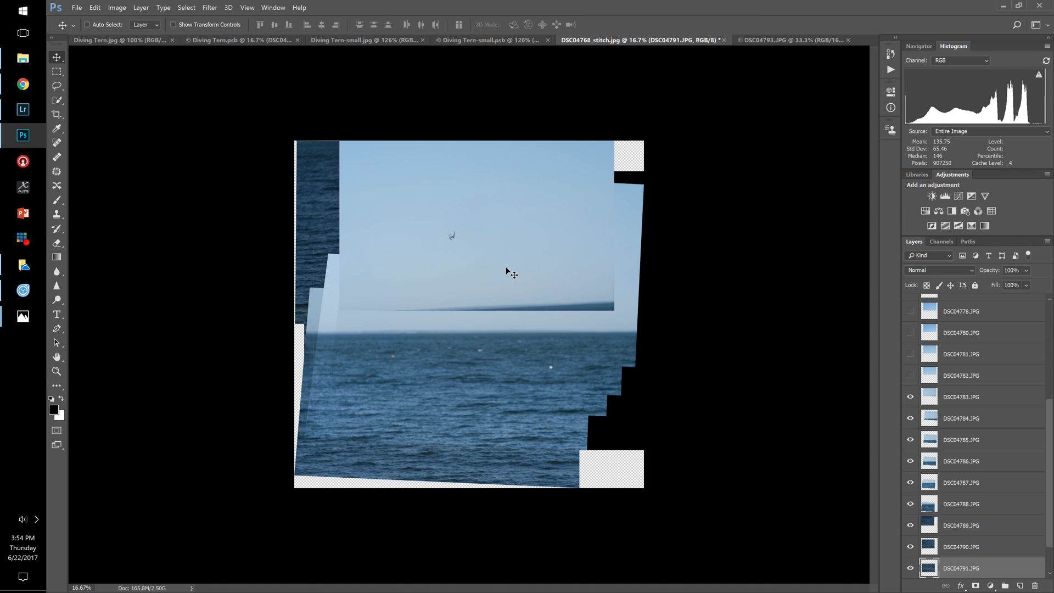
{"action": "mouse_move", "coordinate": [969, 418]}
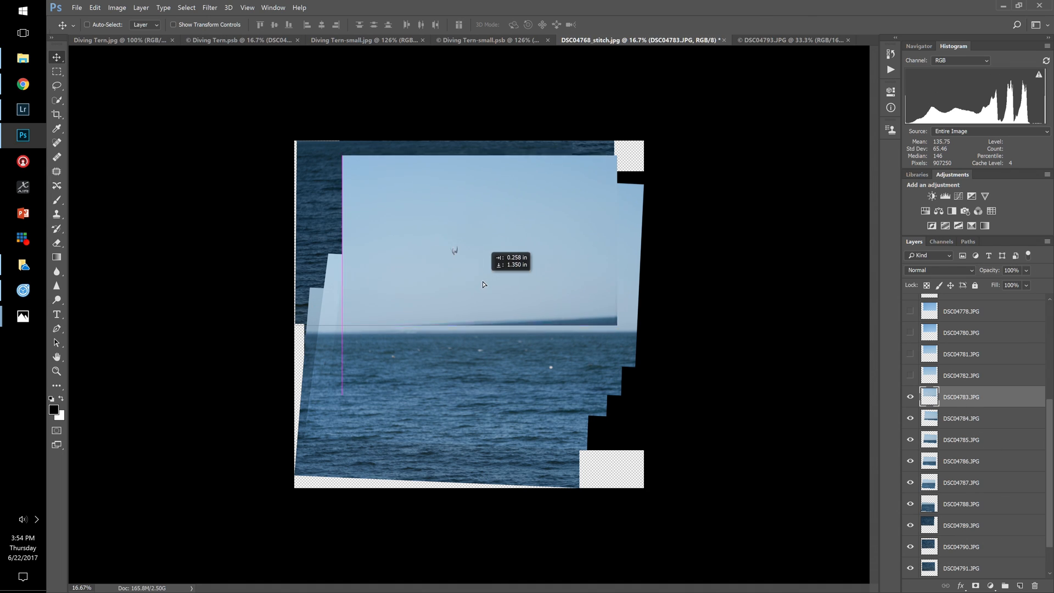
{"action": "left_click_drag", "start_coordinate": [483, 255], "coordinate": [485, 294]}
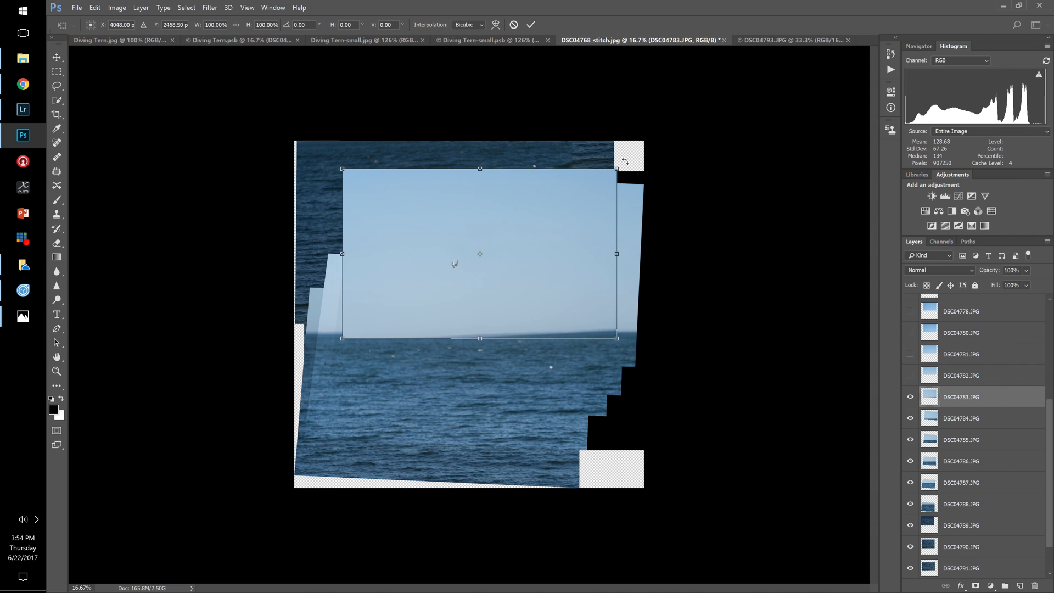
{"action": "left_click_drag", "start_coordinate": [625, 161], "coordinate": [648, 164]}
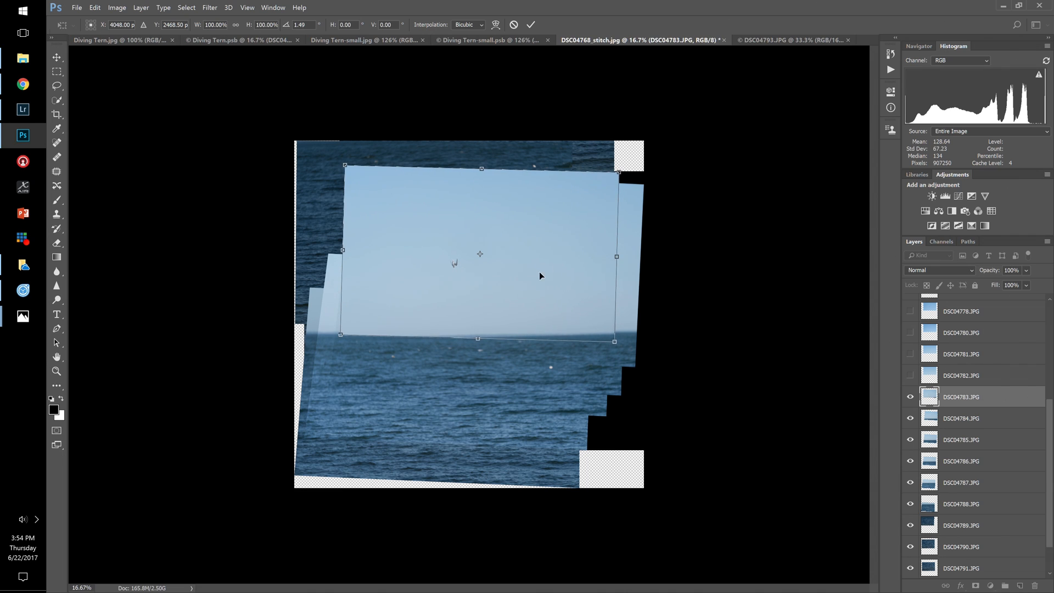
{"action": "left_click_drag", "start_coordinate": [541, 276], "coordinate": [534, 275]}
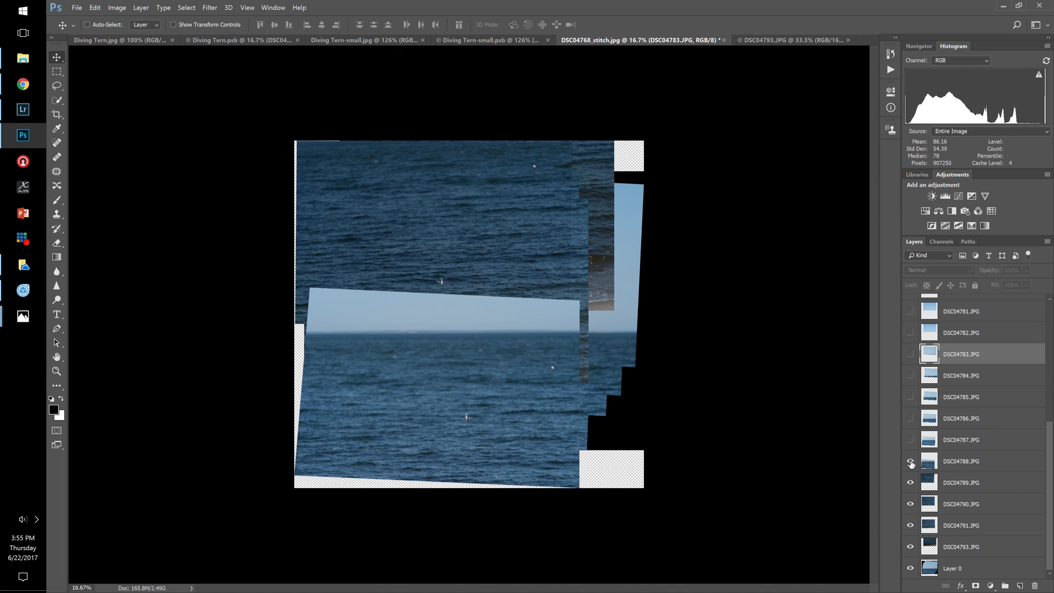
{"action": "mouse_move", "coordinate": [909, 461]}
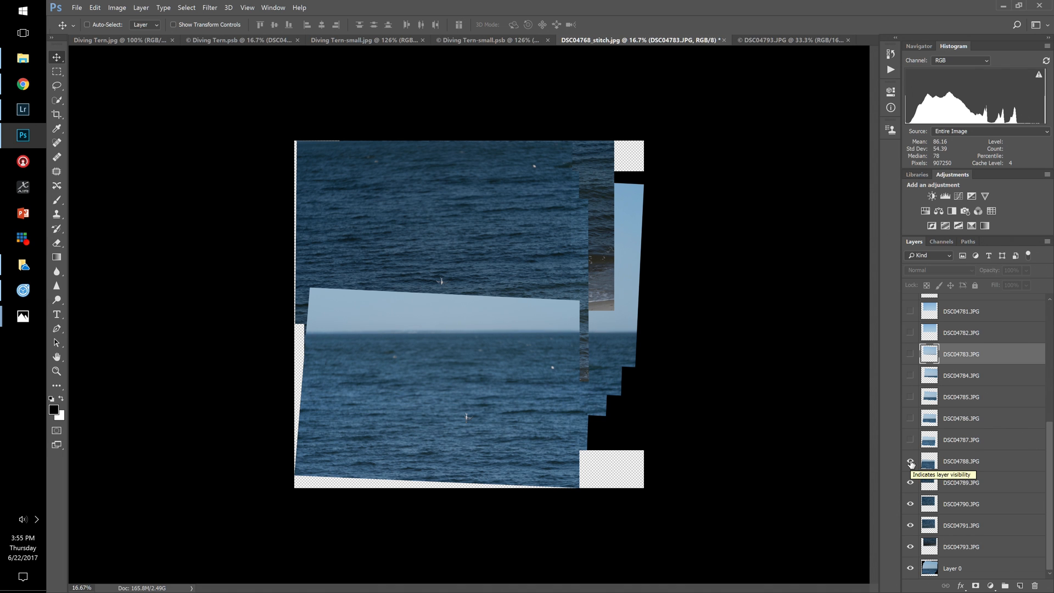